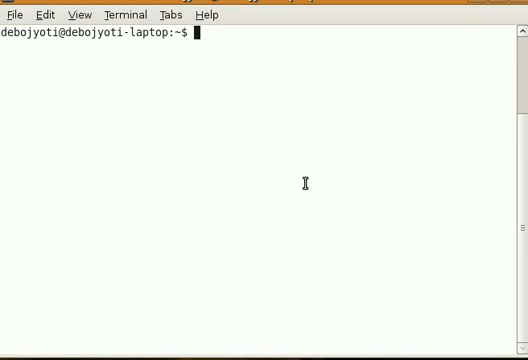
# - Become root with su and the root password
pyautogui.press('Return')
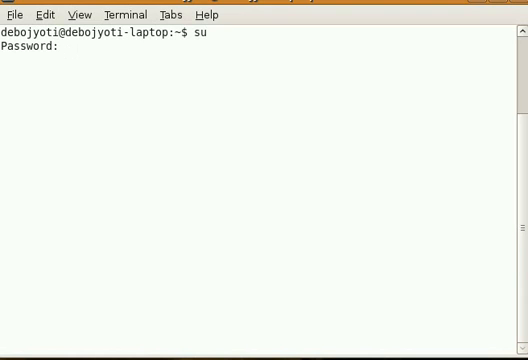
pyautogui.press('Return')
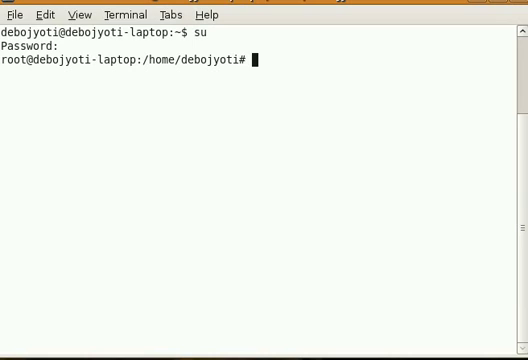
# - Run pppoeconf as root, which detects the ethernet devices eth0 and pan0
pyautogui.write('ppp')
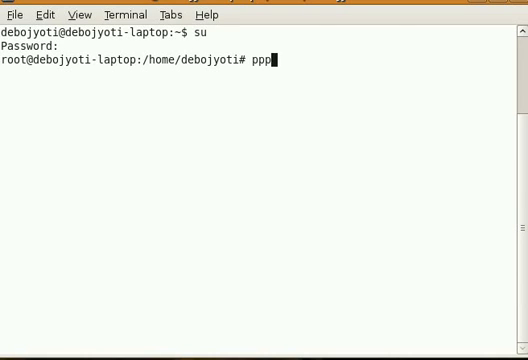
pyautogui.write('oeconf')
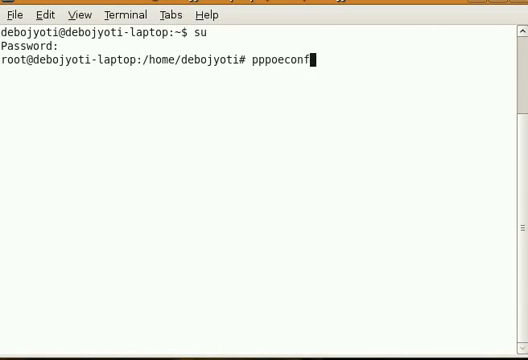
pyautogui.press('Return')
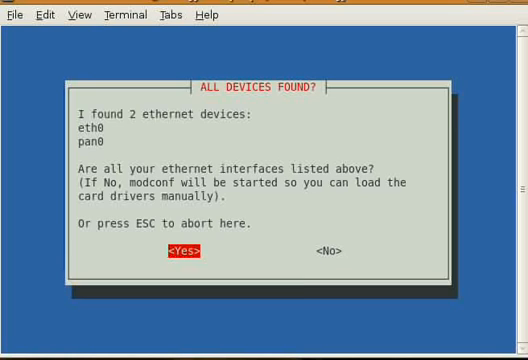
# - Confirm the ALL DEVICES FOUND list so setup proceeds to the username prompt
pyautogui.click(184, 250)
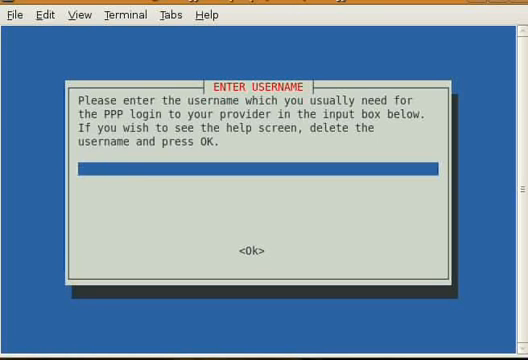
# - Enter the PPP login username and password, reaching the MSS clamping question
pyautogui.write('uaser')
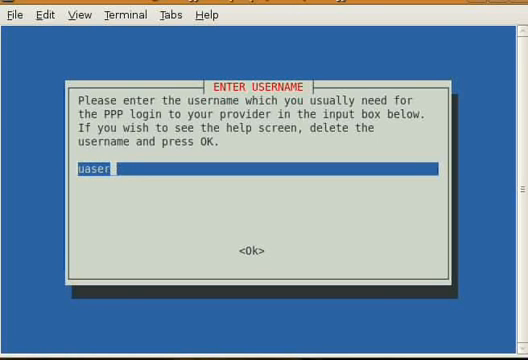
pyautogui.press('BackSpace')
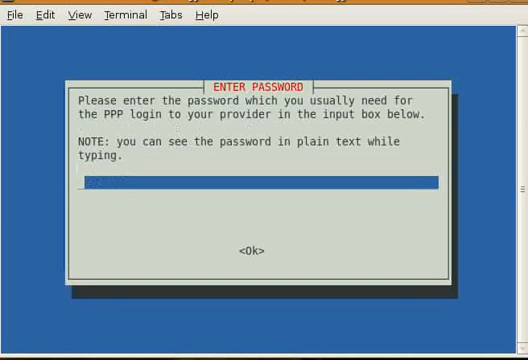
pyautogui.write('passwo')
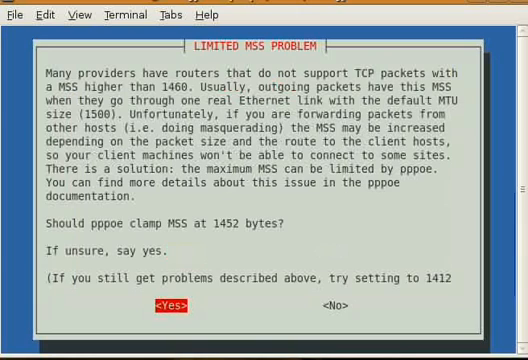
# - Accept MSS clamping at 1452 bytes, start the connection now and acknowledge the Connection Initiated notice
pyautogui.click(168, 308)
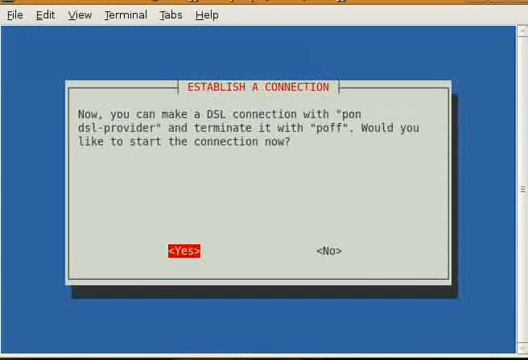
pyautogui.click(188, 248)
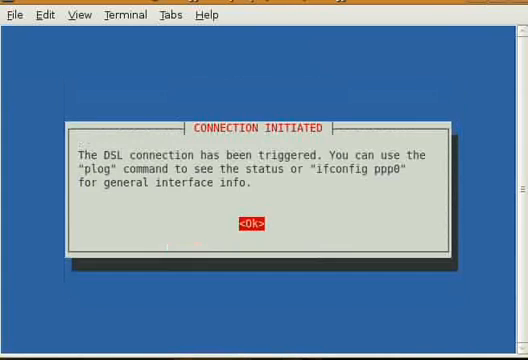
pyautogui.click(248, 222)
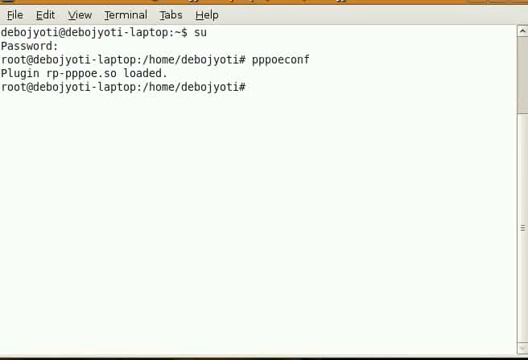
# - Bring the connection up with pon dsl-provider
pyautogui.write('pon dsl')
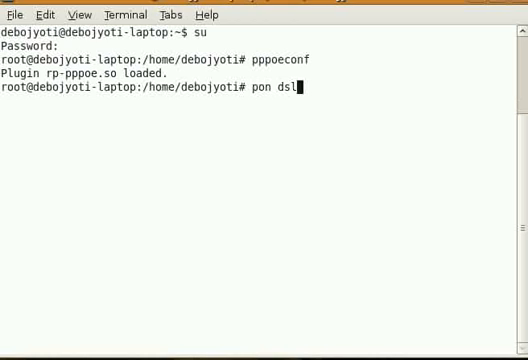
pyautogui.write('-provid')
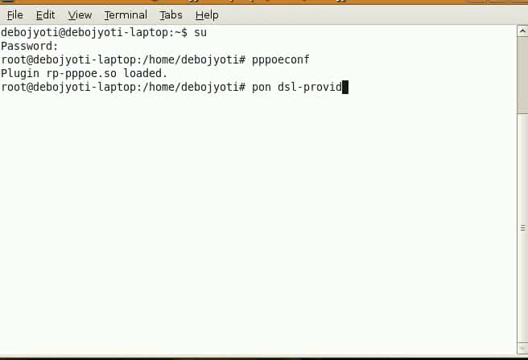
pyautogui.press('Return')
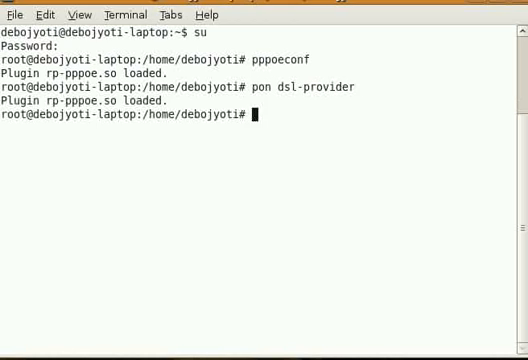
# - Shut the connection down again with poff dsl-provider
pyautogui.write('p')
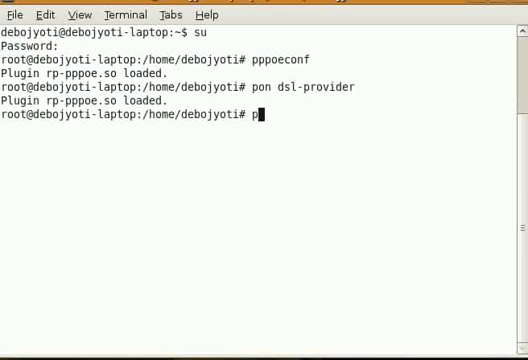
pyautogui.write('off d')
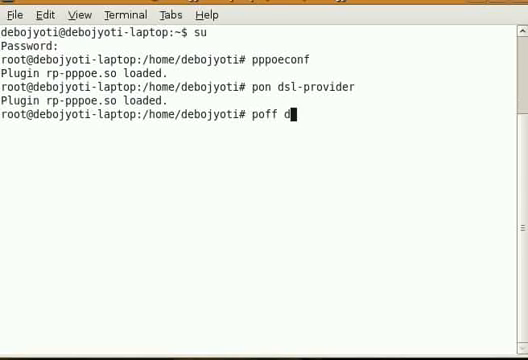
pyautogui.write('sl-prov')
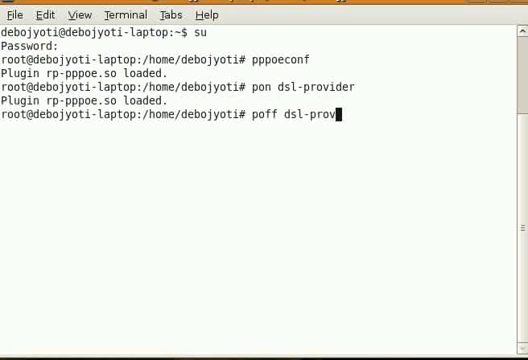
pyautogui.press('Return')
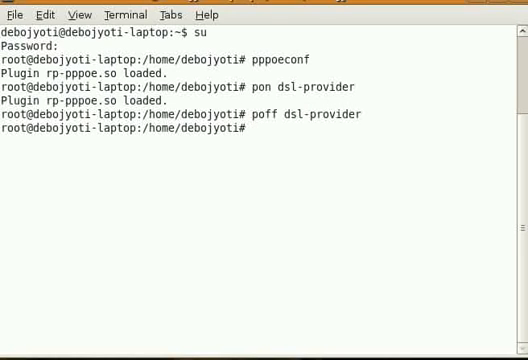
# - Exit the root shell back to the normal user prompt
pyautogui.write('exit')
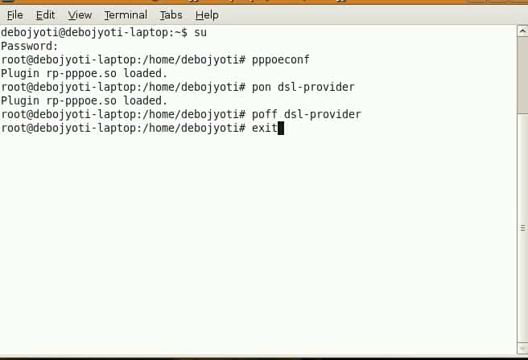
pyautogui.press('Return')
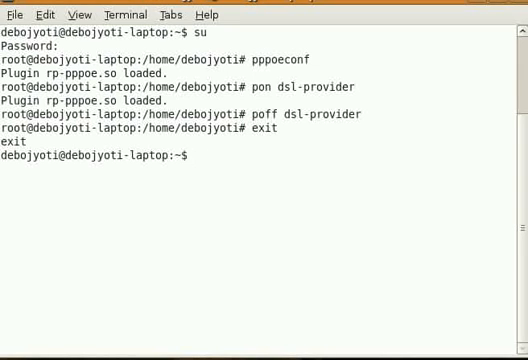
# - Start the connection again as the regular user with sudo pon dsl-provider
pyautogui.write('sudo po')
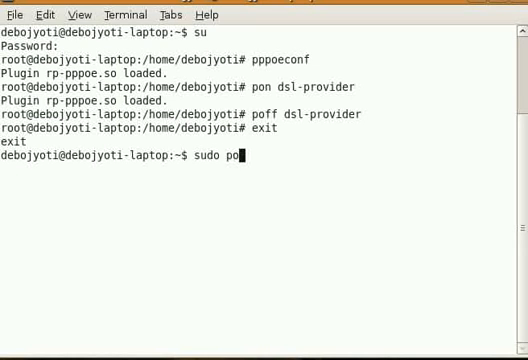
pyautogui.write('n')
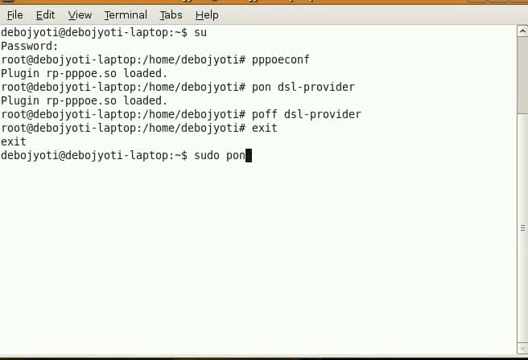
pyautogui.write('dsl-p')
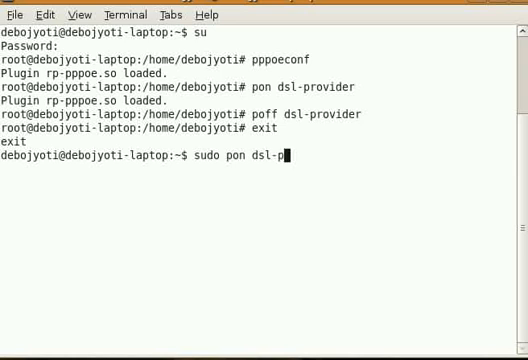
pyautogui.press('Return')
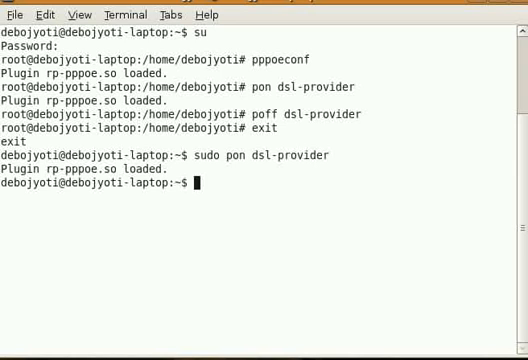